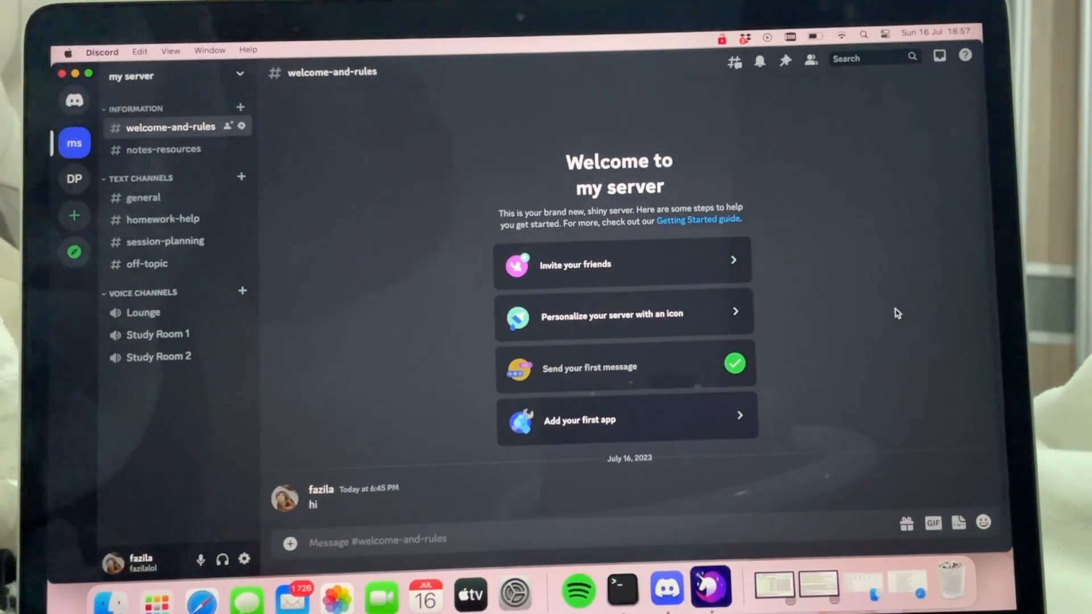
mouse_move(850, 337)
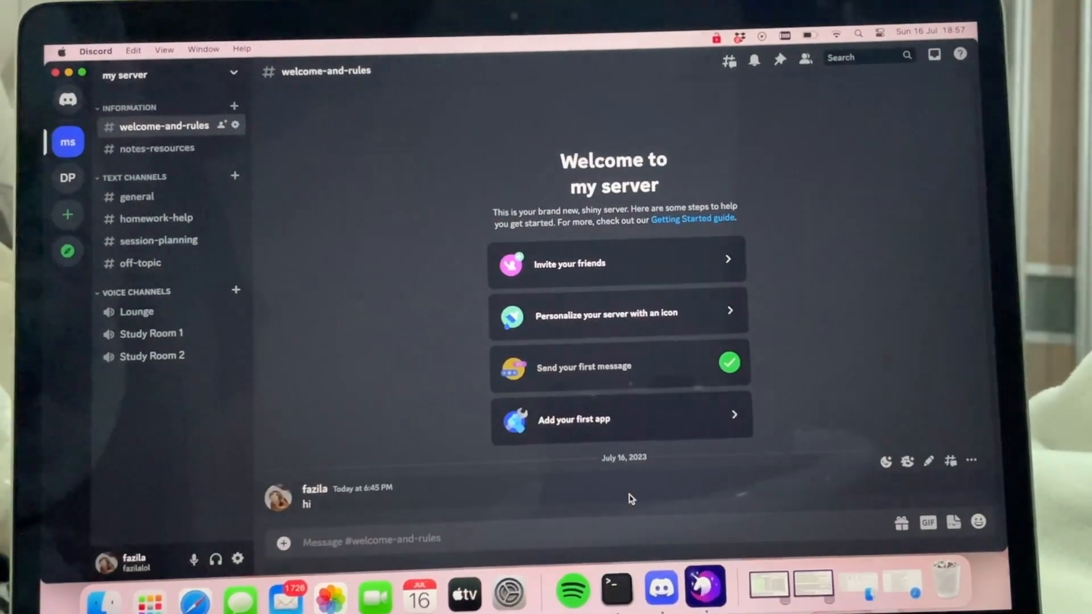
mouse_move(853, 488)
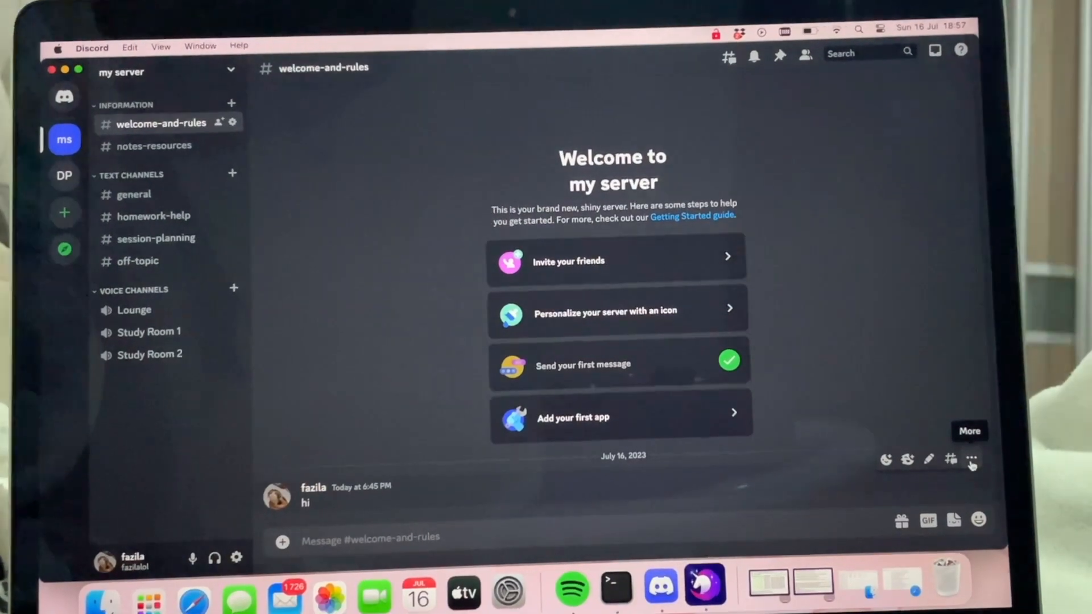
Step: Reveal the More actions menu for the 'hi' message in #welcome-and-rules
left_click(970, 460)
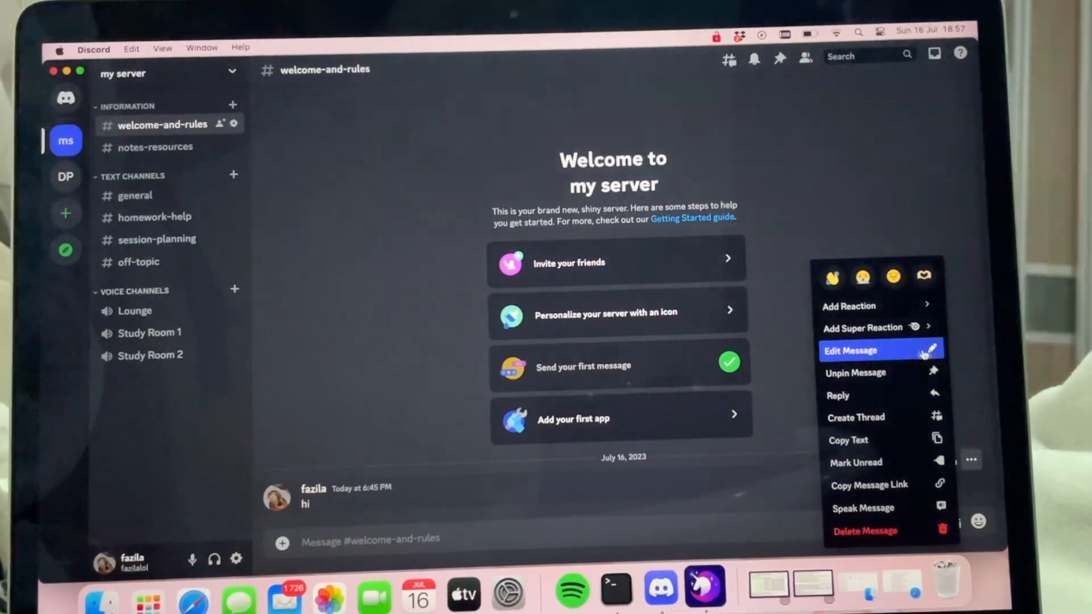
Step: Edit the 'hi' message, append extra characters and save so it shows '(edited)'
left_click(849, 350)
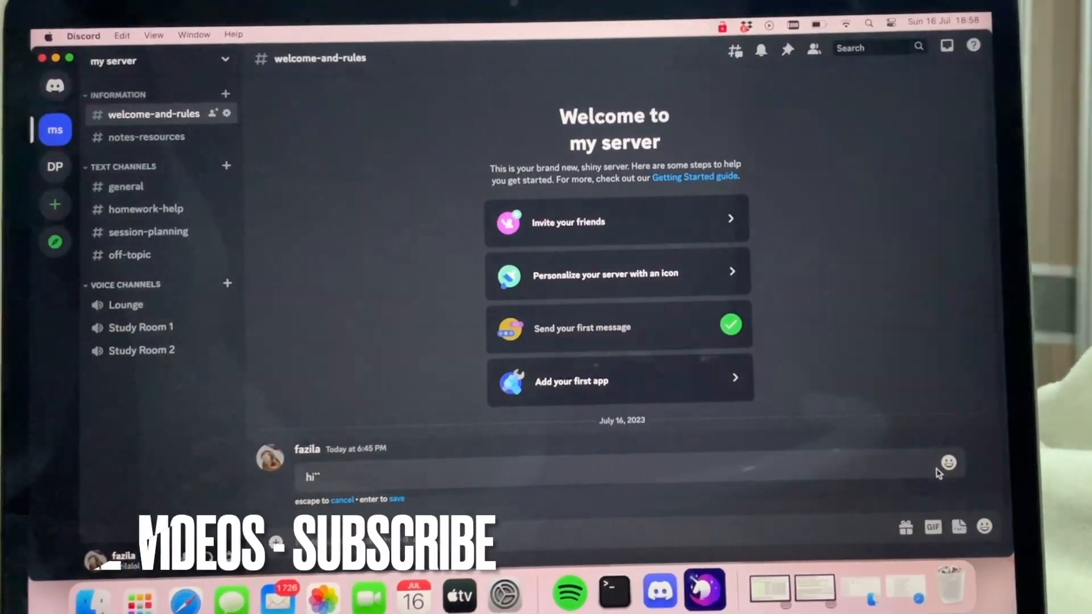
key("Return")
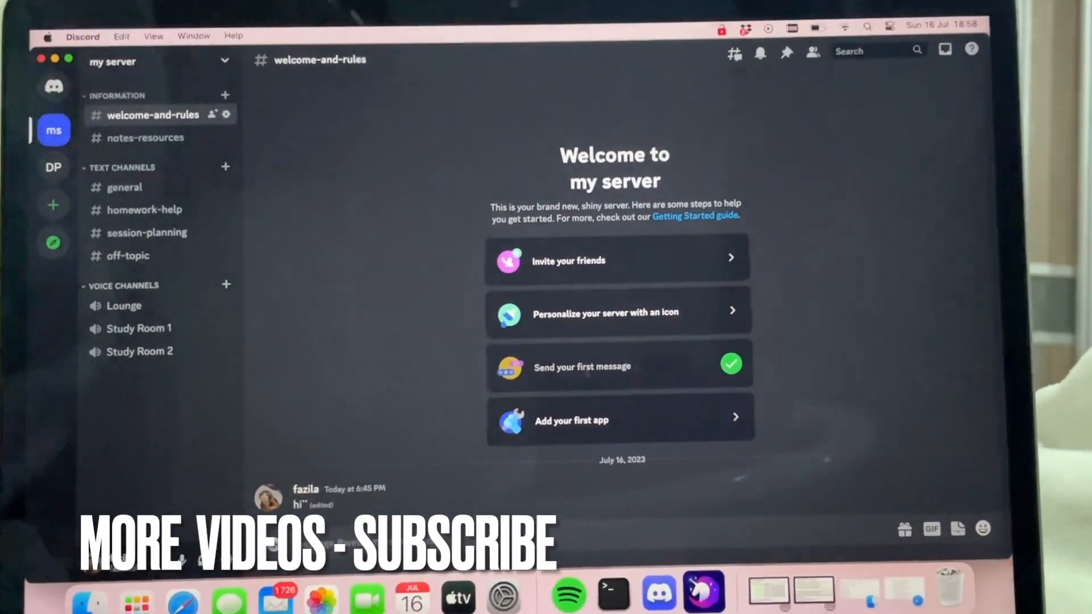